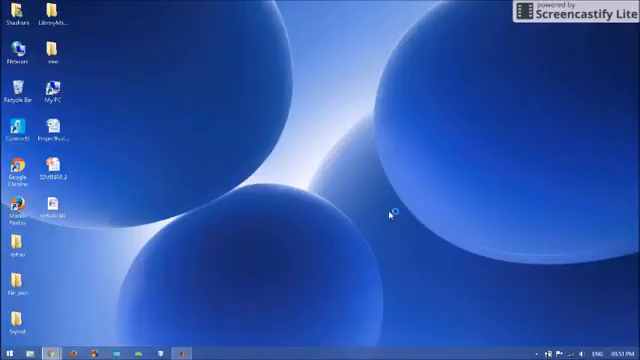
mouse_move(390, 215)
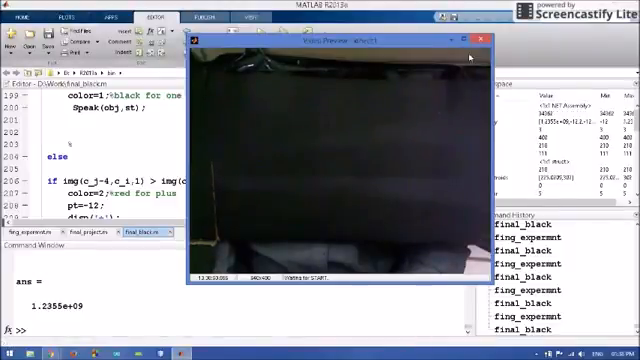
Run the final_black gesture calculator and show red- and blue-capped fingertips to the camera.
click(480, 38)
text(final_black)
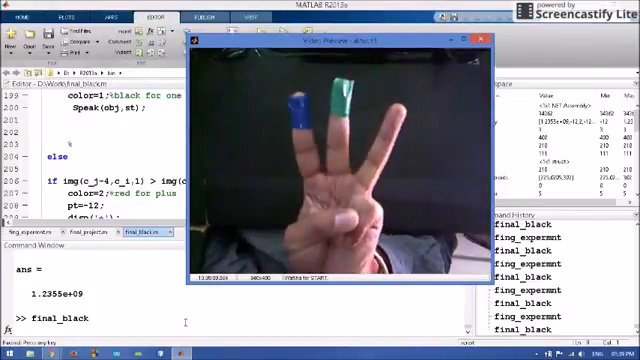
click(470, 42)
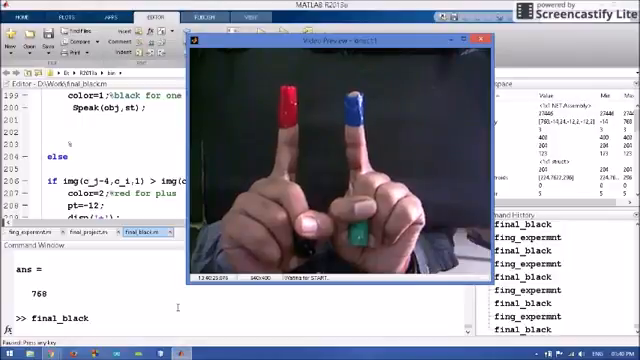
Resume the paused final_black script so it reads a count of 3 fingers.
key(Return)
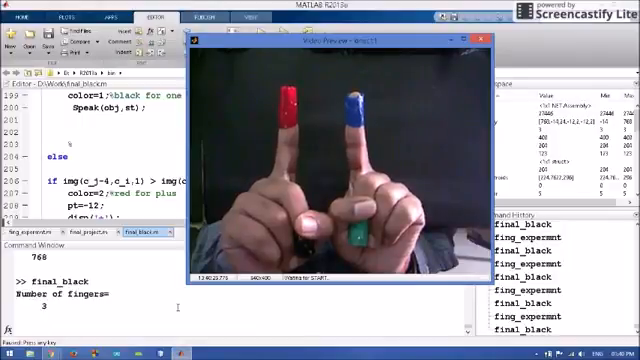